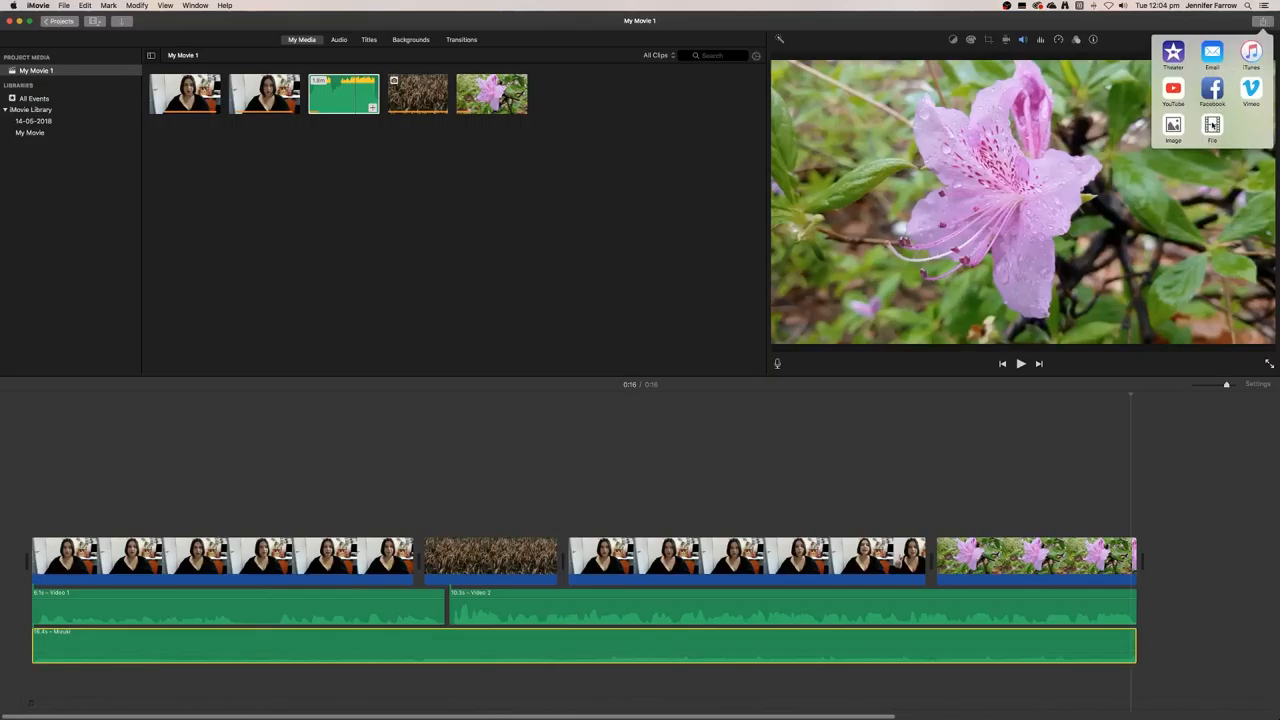
Start a Share > File export and retitle the movie from 'My Movie 1' to 'My Video'.
{"action": "left_click", "coordinate": [1212, 124]}
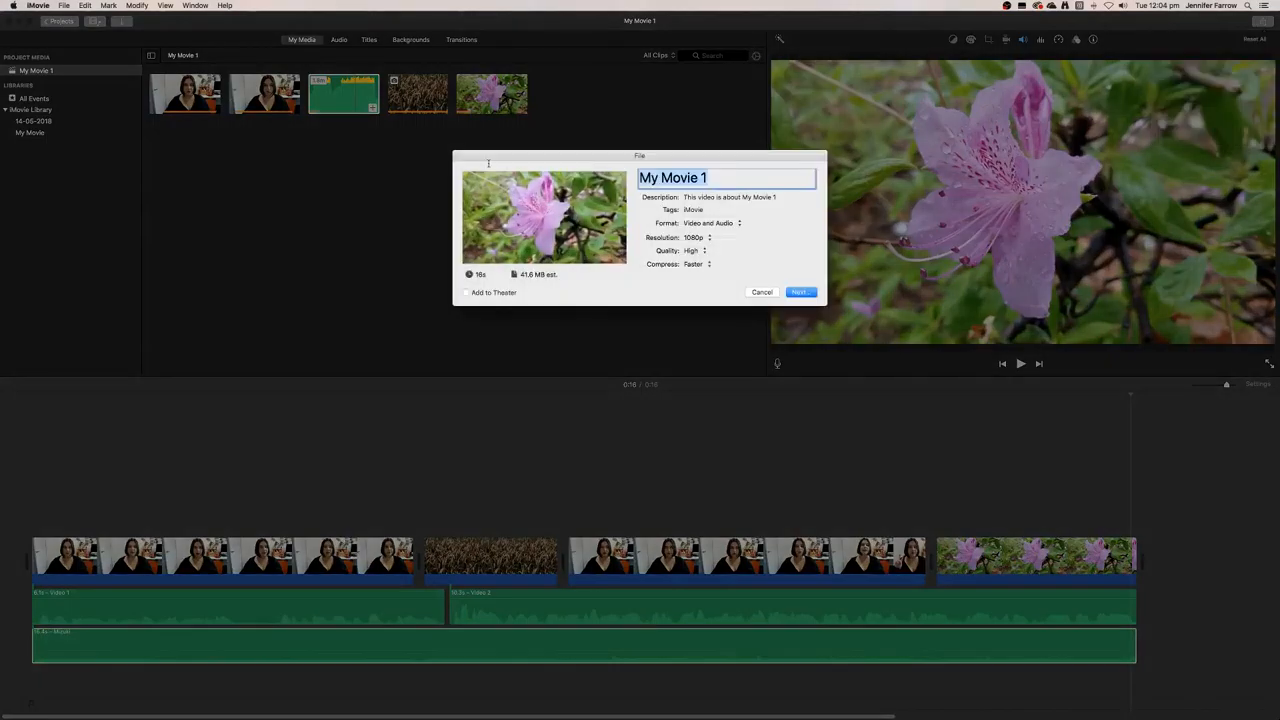
{"action": "type", "text": "My Video"}
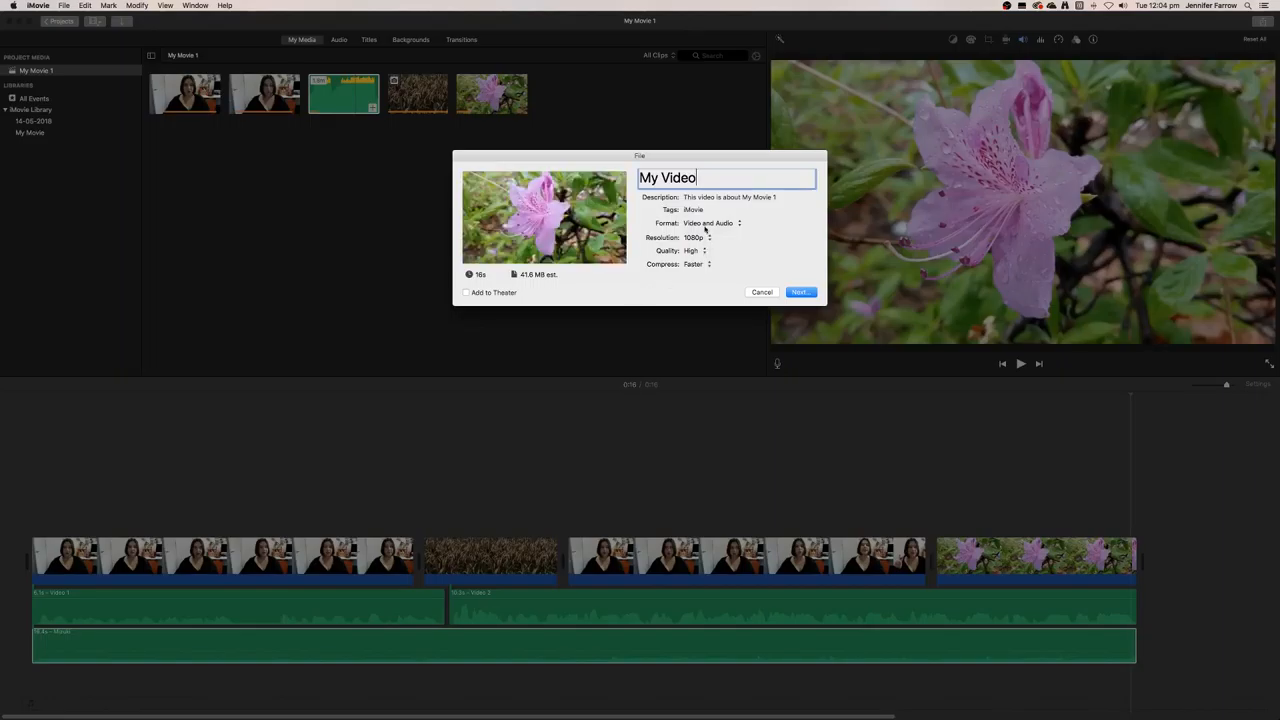
{"action": "left_click", "coordinate": [748, 210]}
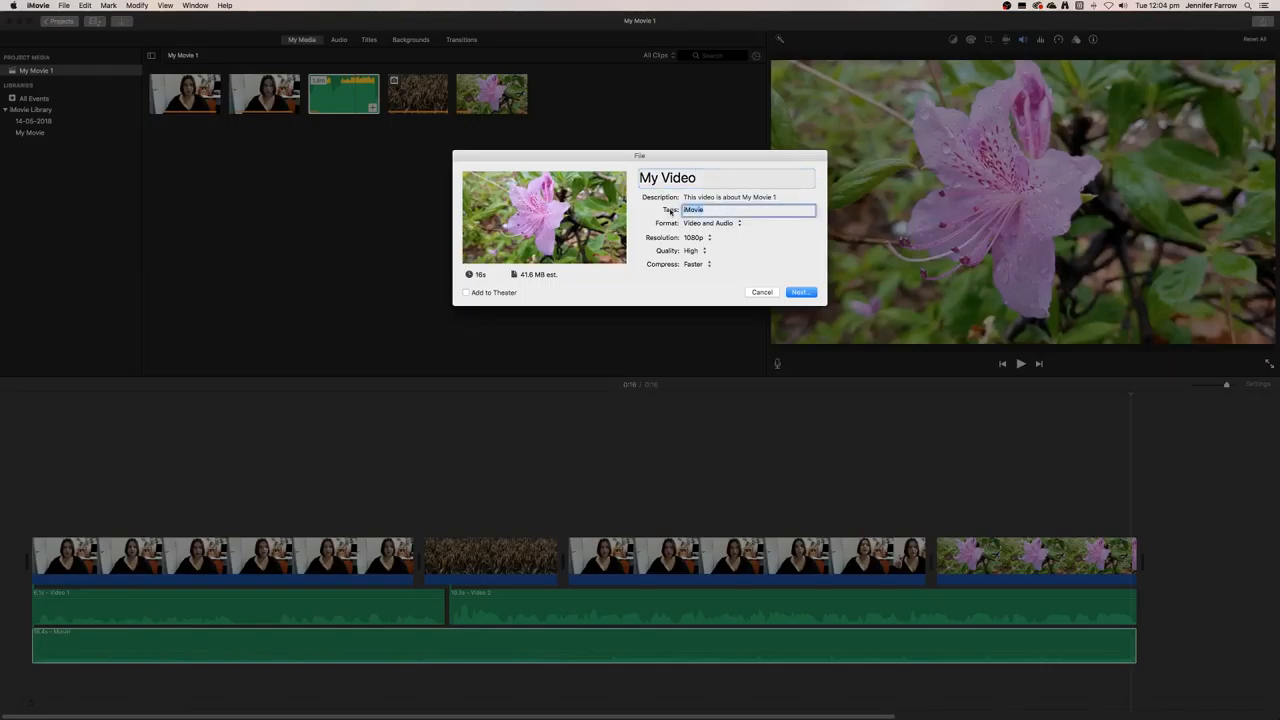
{"action": "left_click", "coordinate": [712, 224]}
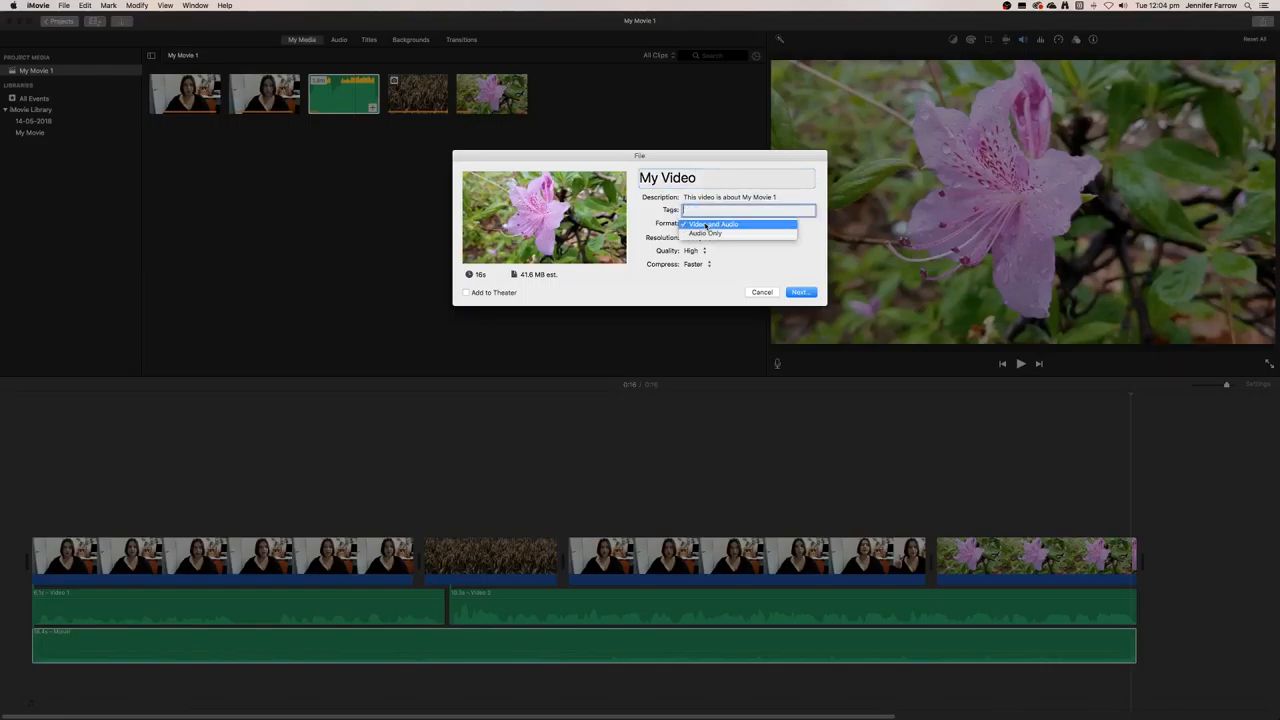
{"action": "mouse_move", "coordinate": [704, 232]}
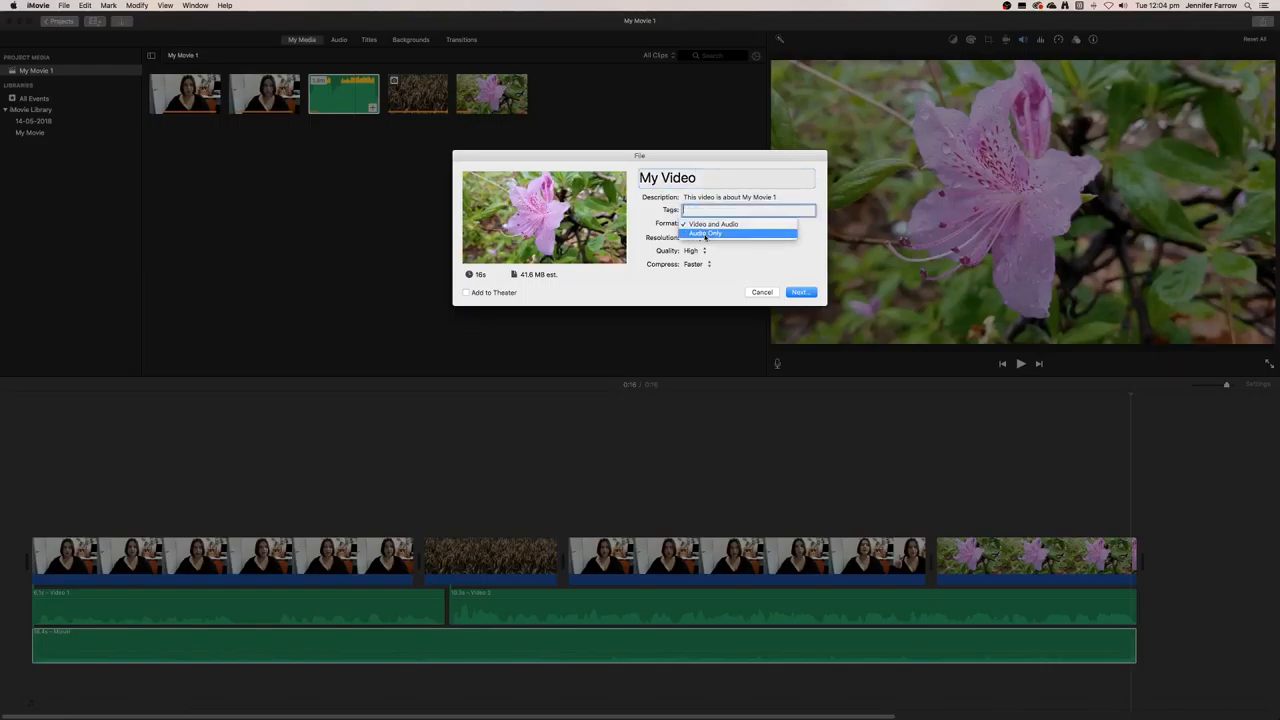
{"action": "left_click", "coordinate": [712, 224]}
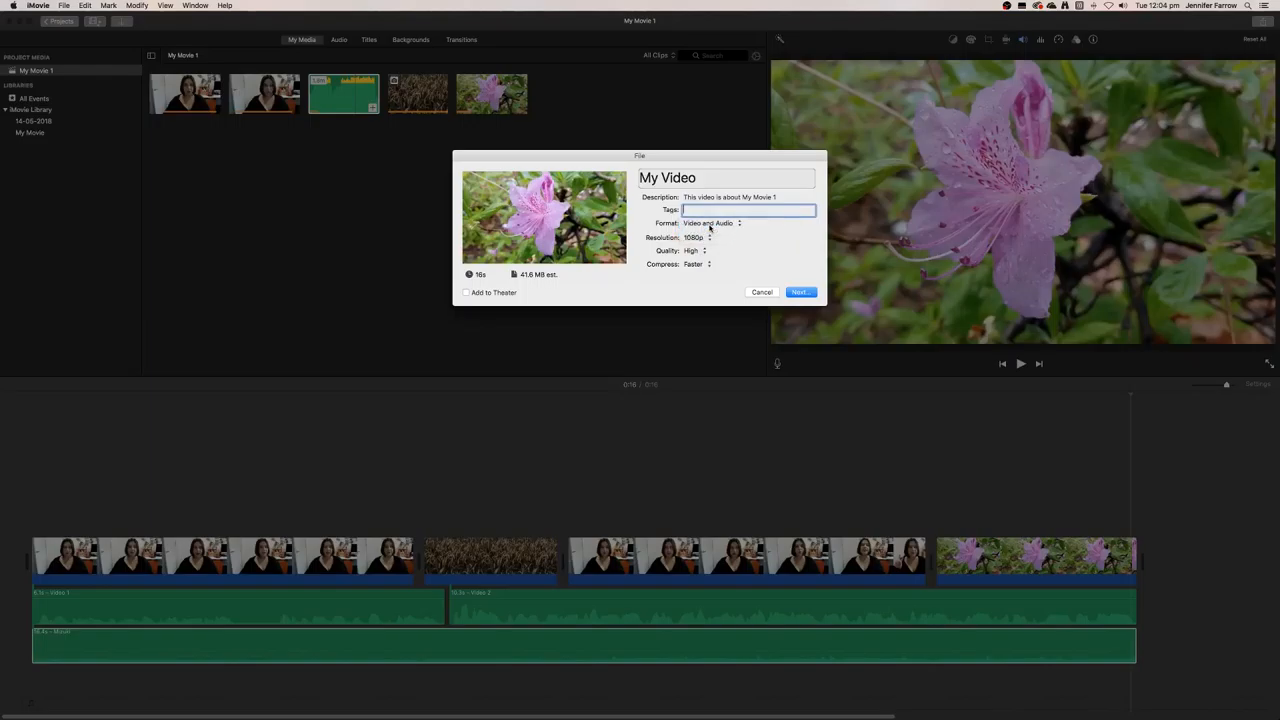
{"action": "left_click", "coordinate": [700, 236]}
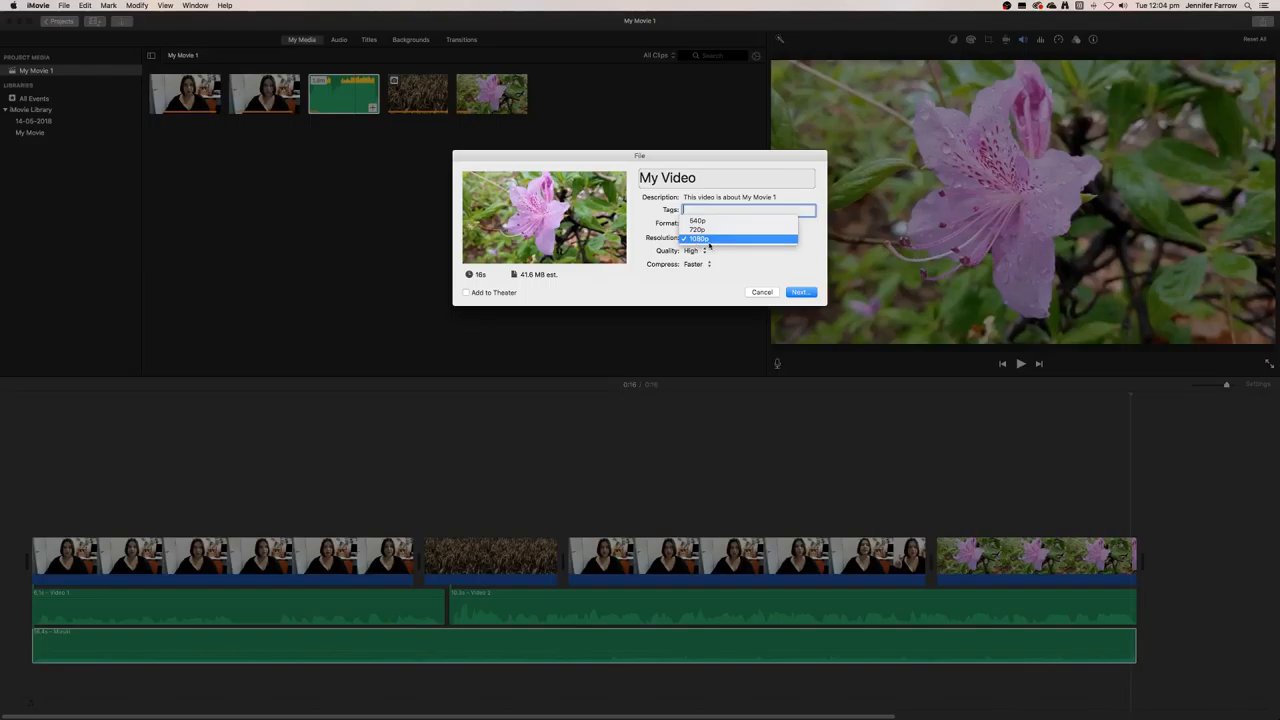
{"action": "left_click", "coordinate": [696, 236]}
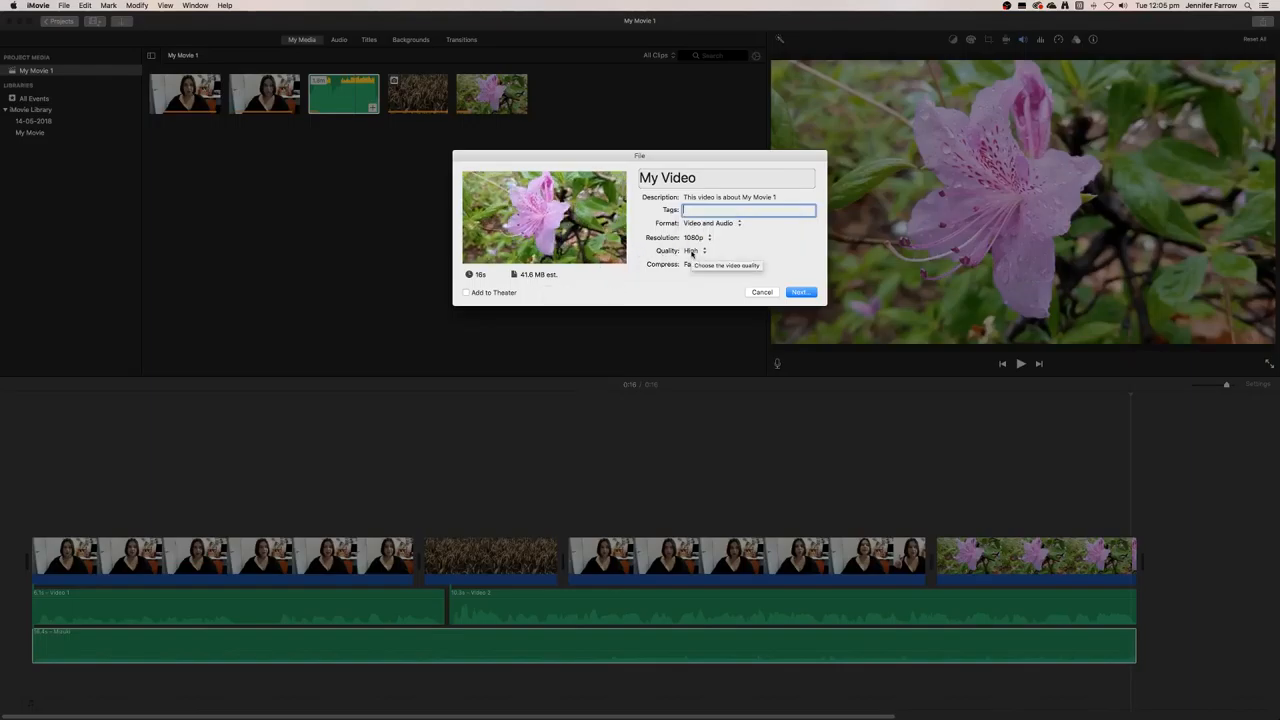
{"action": "left_click", "coordinate": [700, 250]}
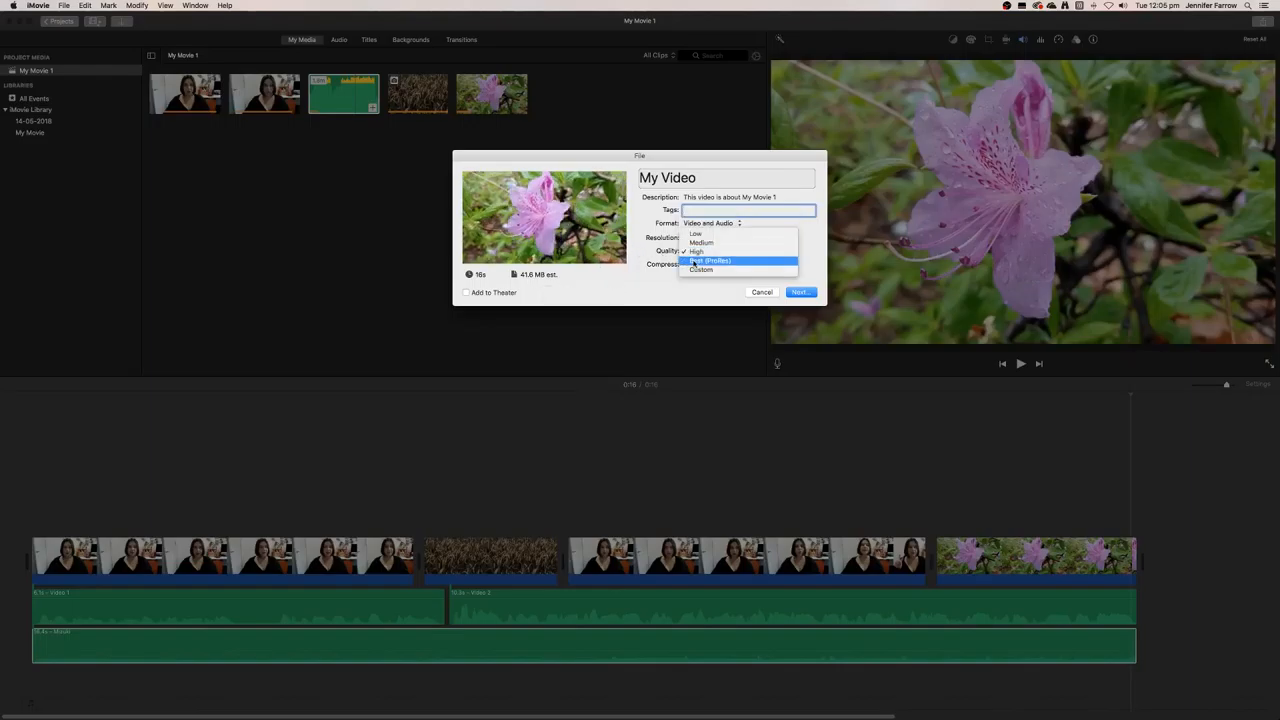
{"action": "left_click", "coordinate": [710, 260]}
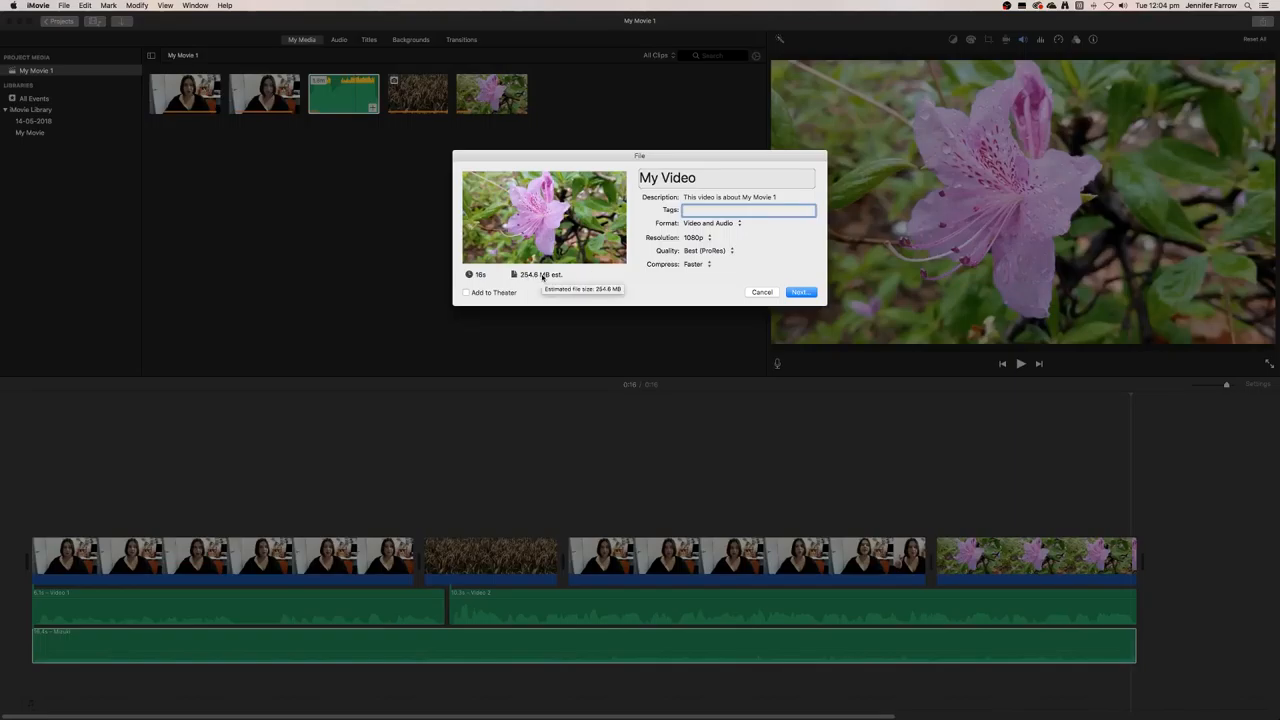
{"action": "left_click", "coordinate": [710, 250]}
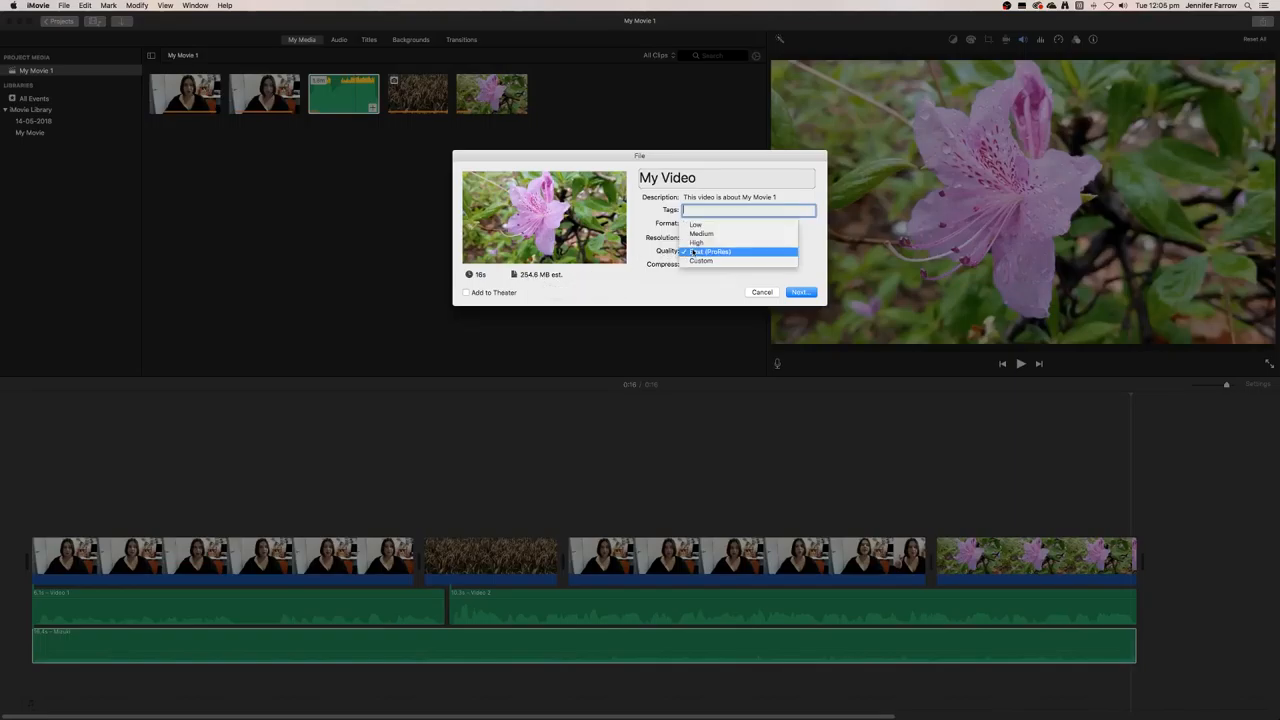
{"action": "left_click", "coordinate": [696, 244]}
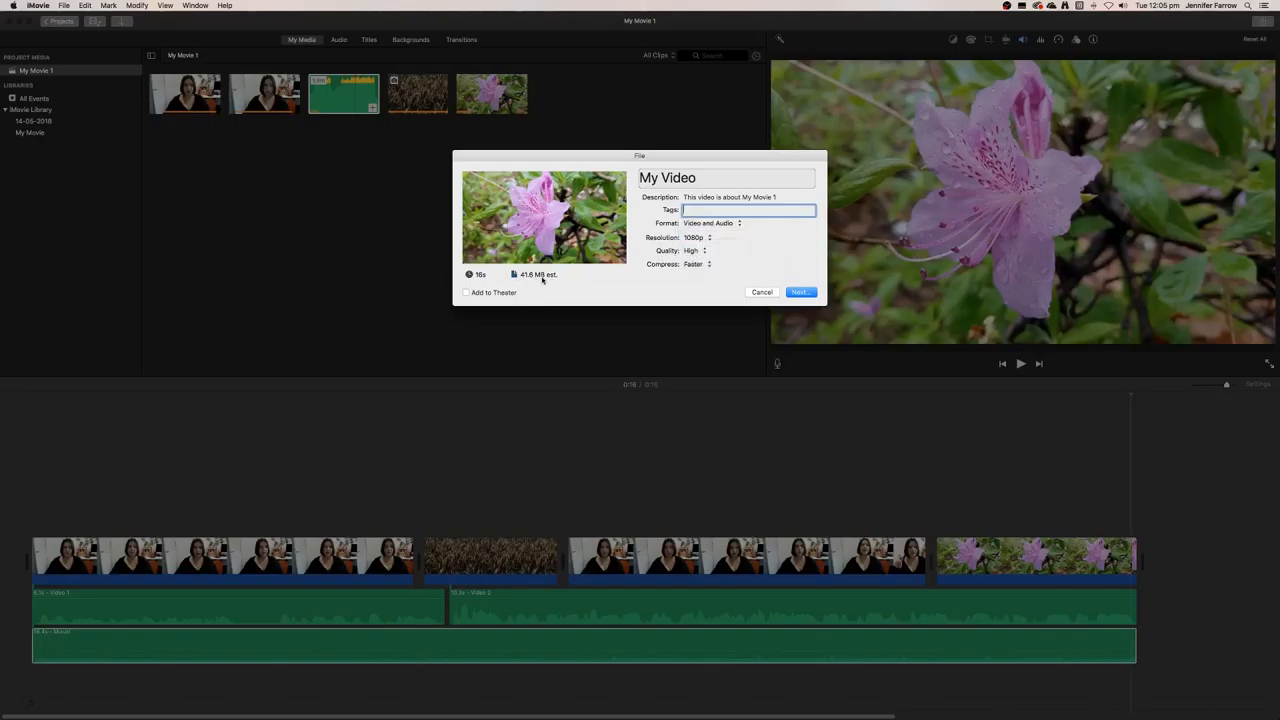
{"action": "mouse_move", "coordinate": [538, 274]}
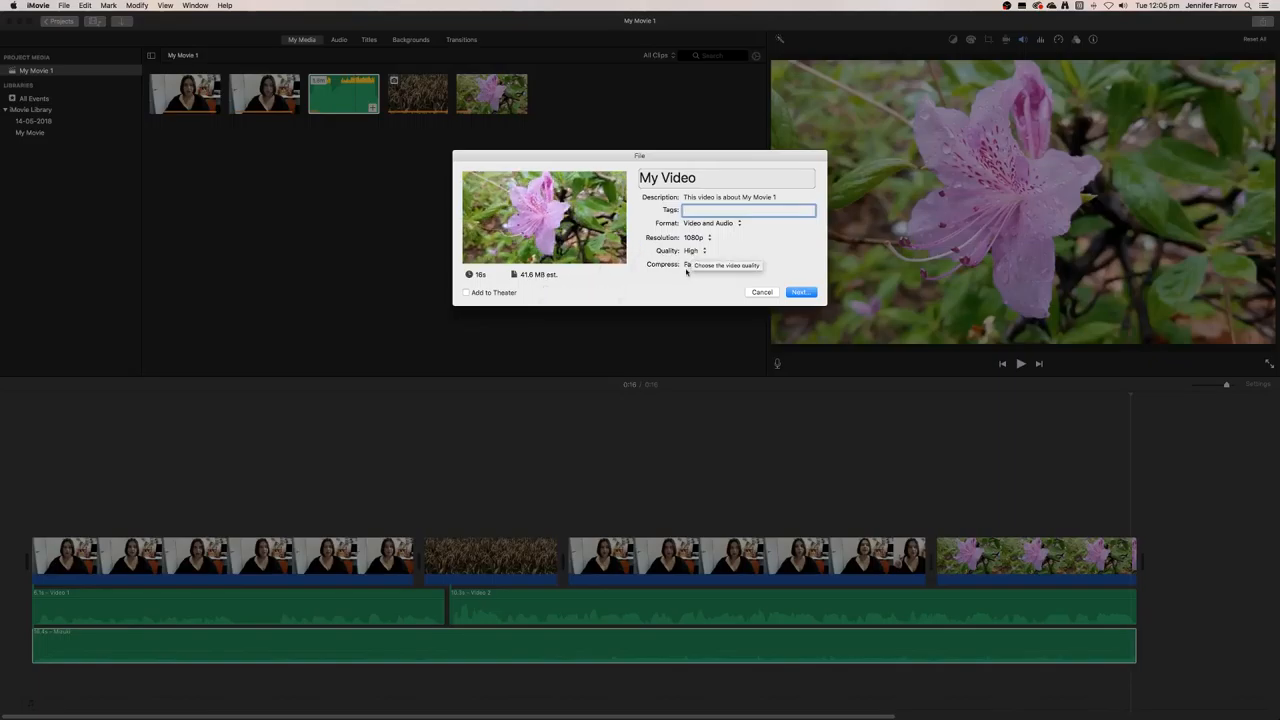
{"action": "left_click", "coordinate": [696, 250]}
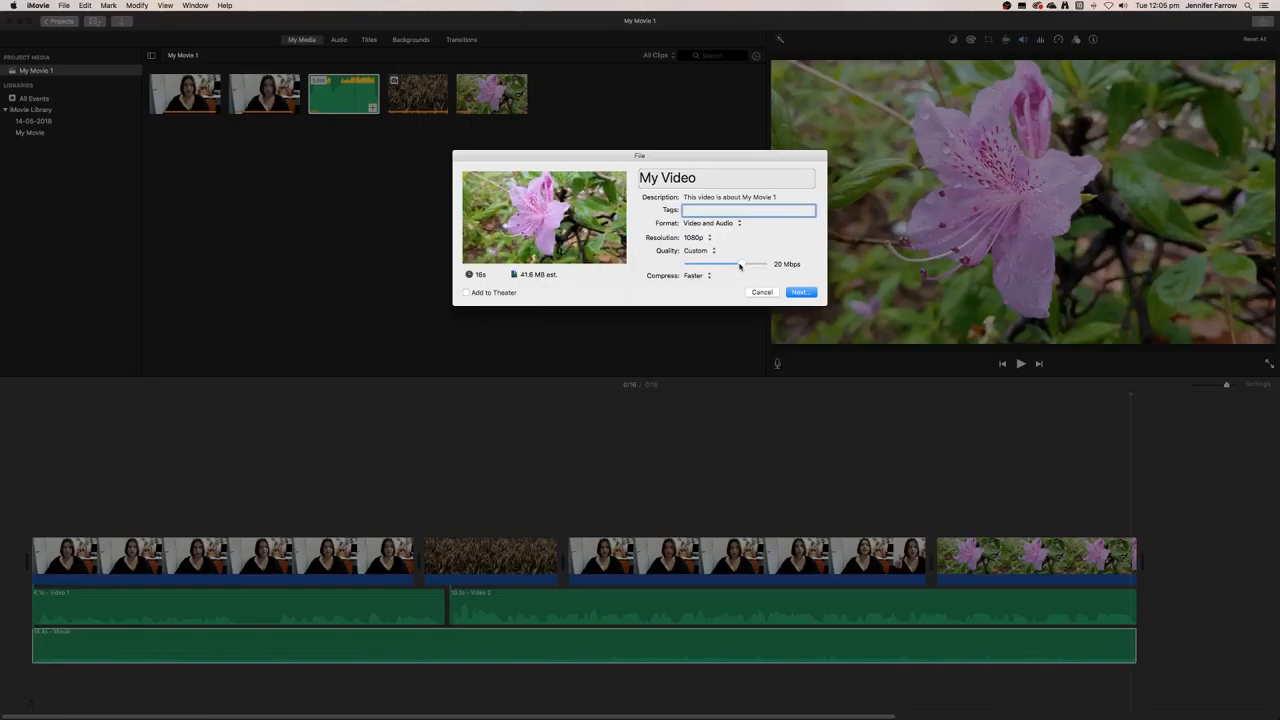
{"action": "left_click_drag", "start_coordinate": [740, 264], "coordinate": [750, 264]}
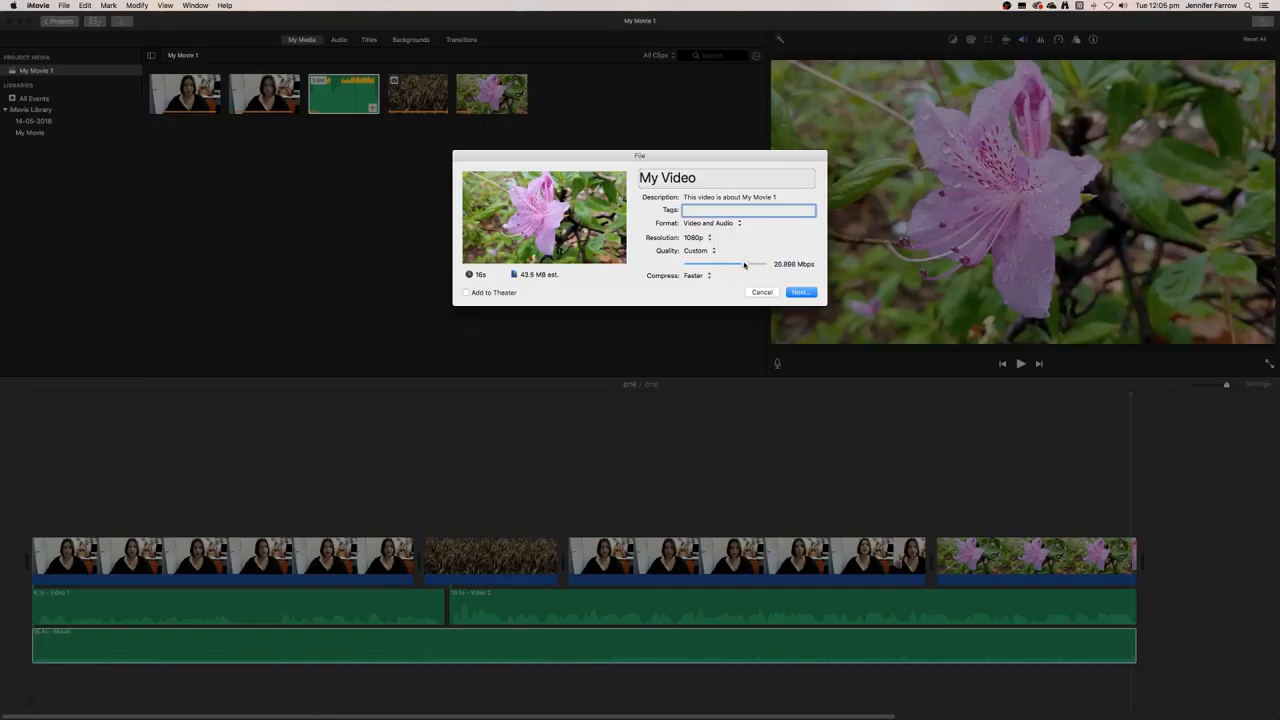
{"action": "left_click_drag", "start_coordinate": [744, 264], "coordinate": [746, 264]}
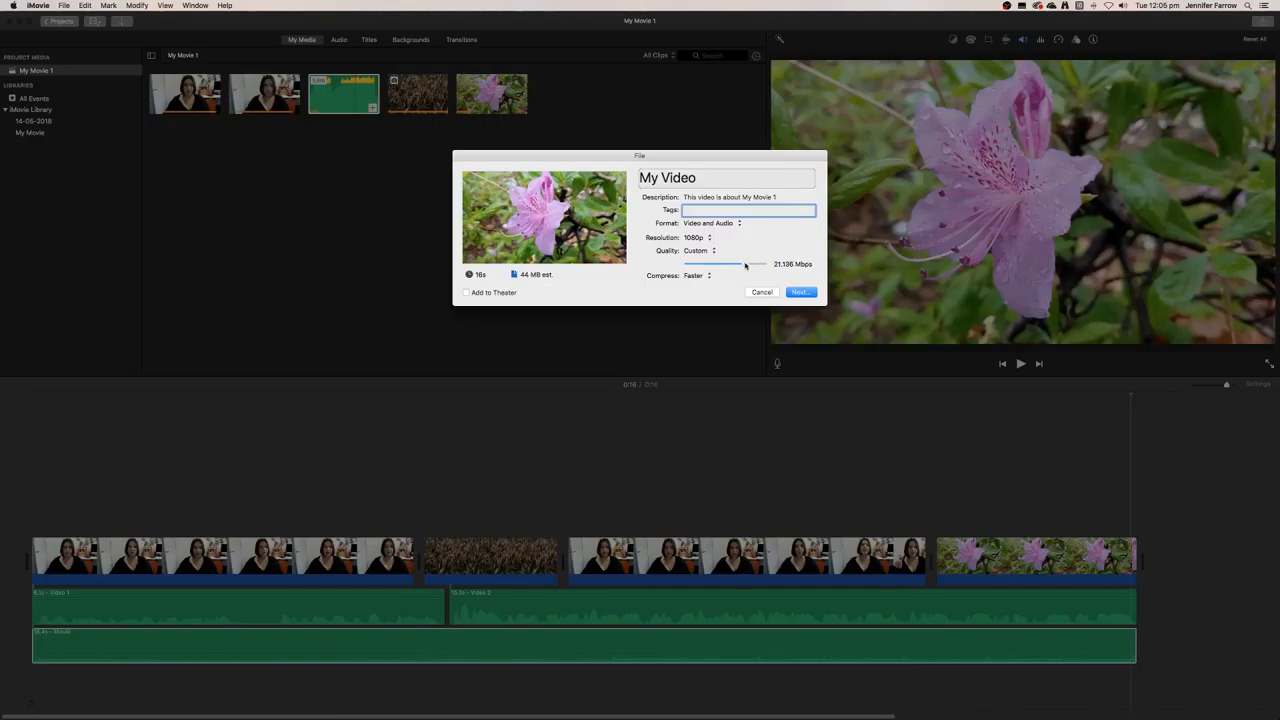
{"action": "left_click_drag", "start_coordinate": [744, 264], "coordinate": [762, 264]}
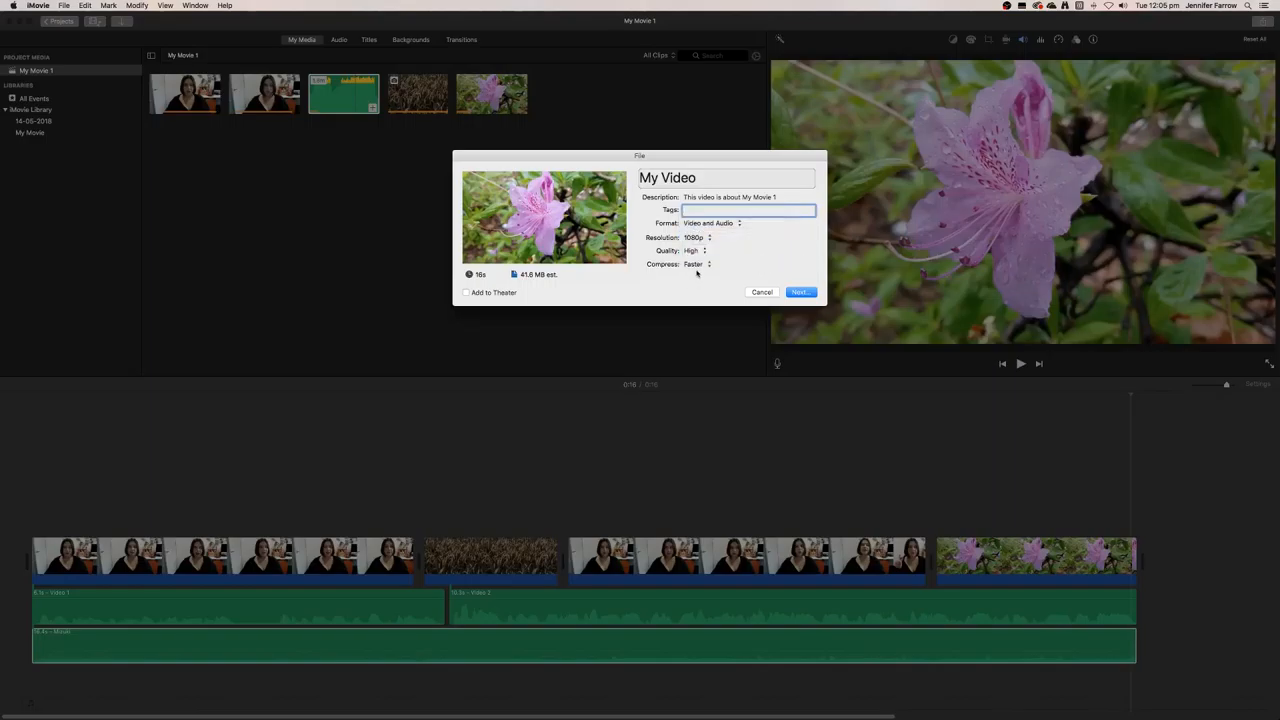
Set Compress to Better Quality and continue to the save sheet for My Video.
{"action": "left_click", "coordinate": [696, 264]}
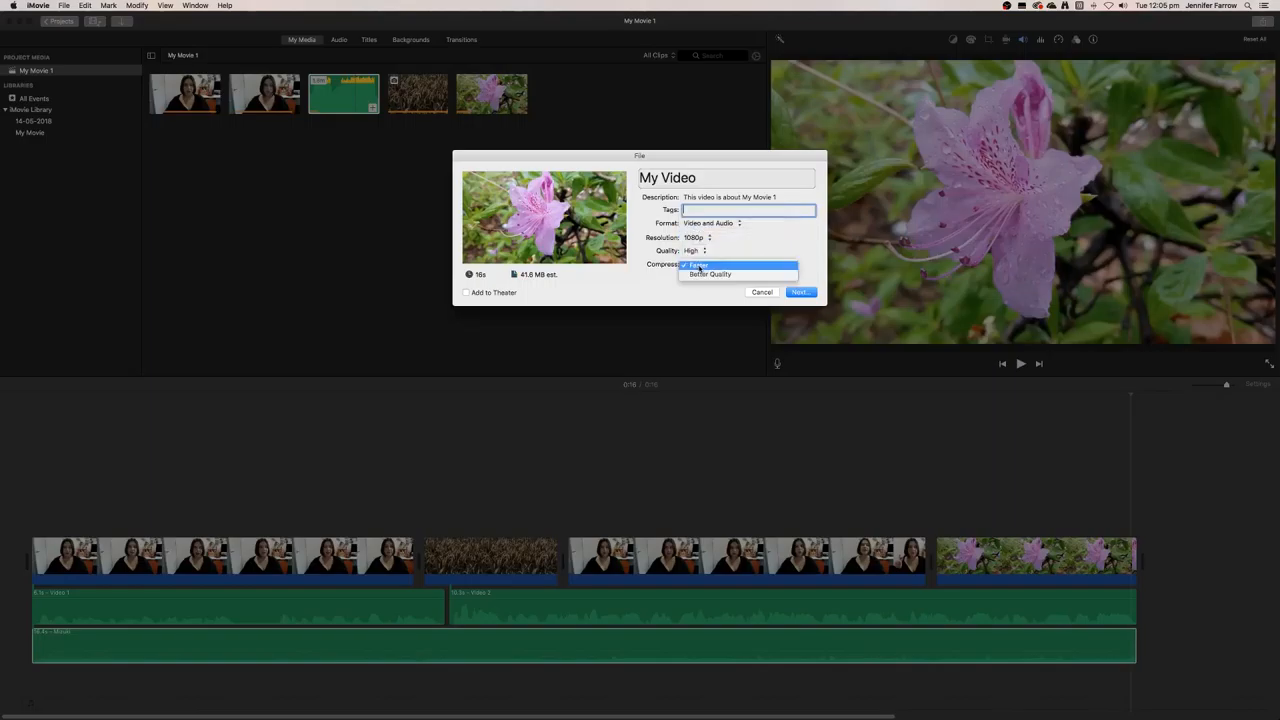
{"action": "left_click", "coordinate": [710, 274]}
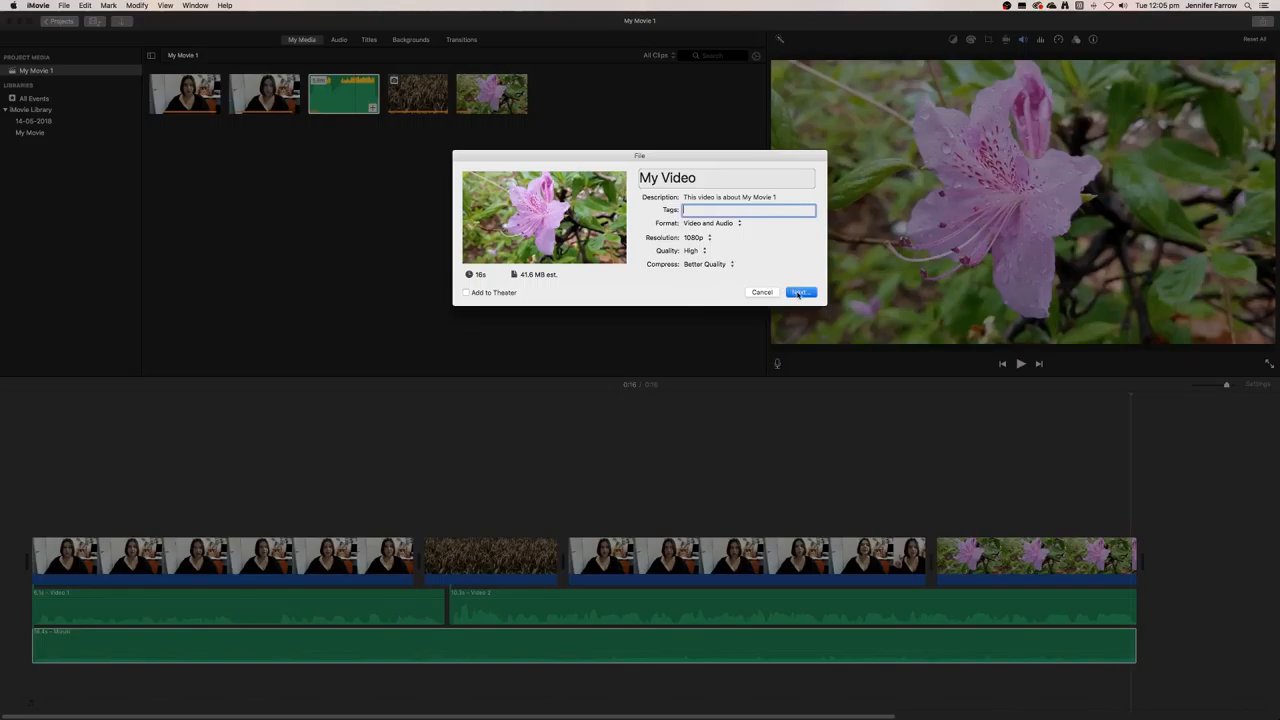
{"action": "left_click", "coordinate": [800, 292]}
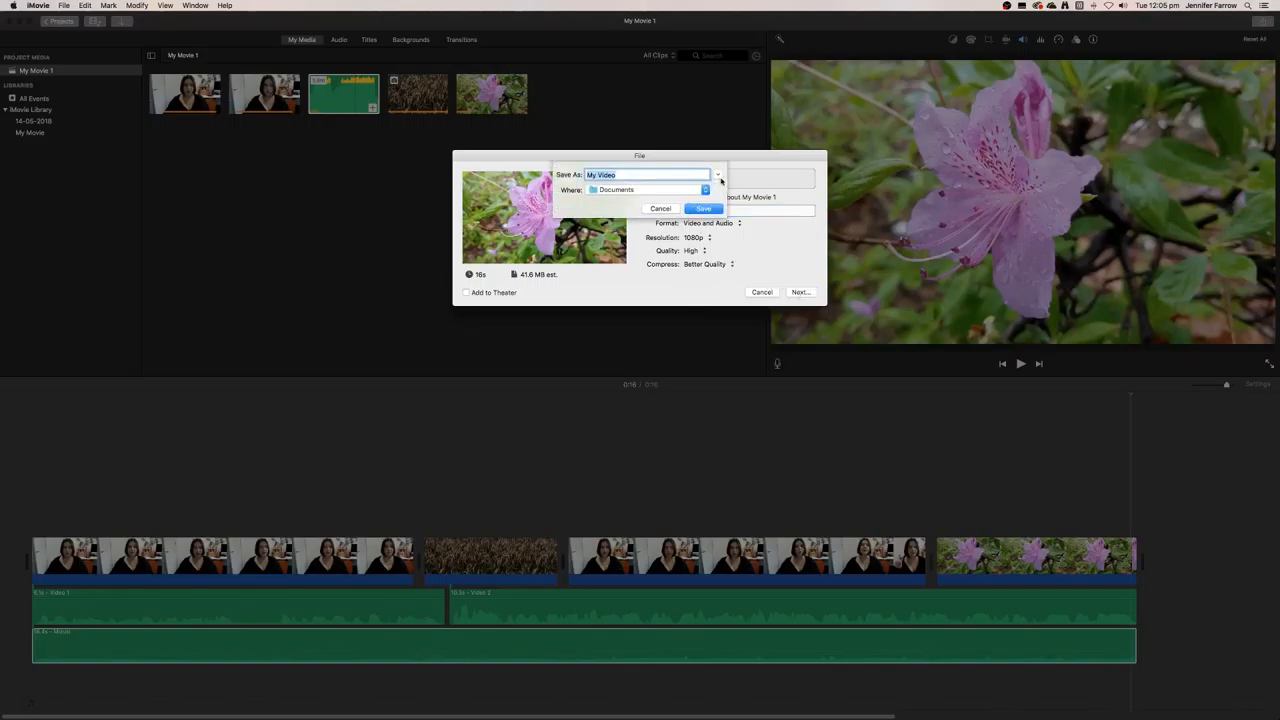
Save the export into the My Video folder on the Desktop.
{"action": "left_click", "coordinate": [718, 174]}
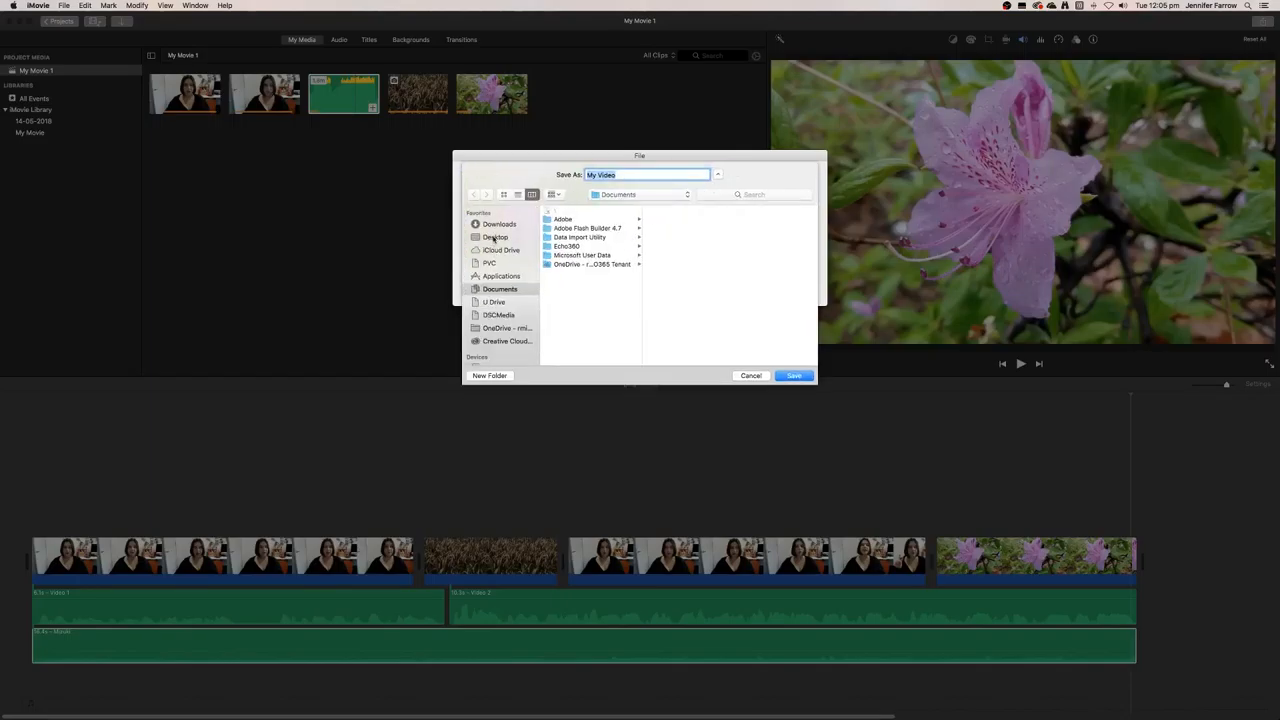
{"action": "left_click", "coordinate": [496, 236]}
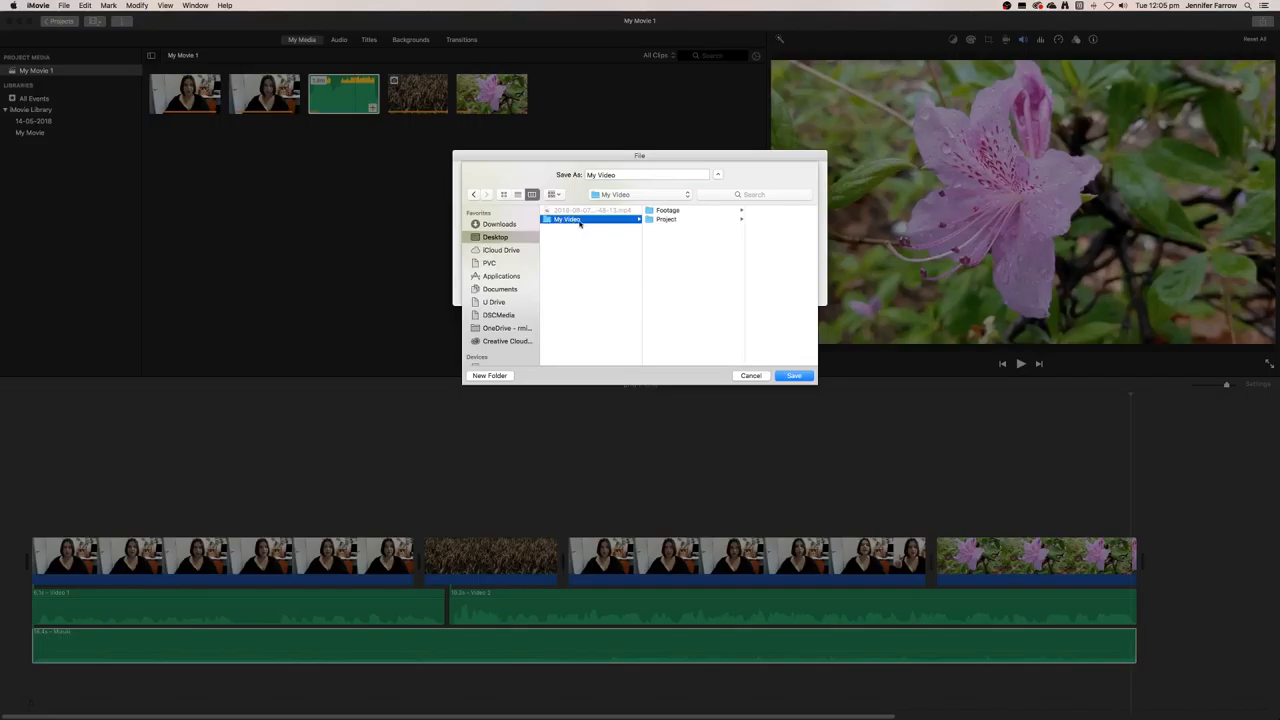
{"action": "left_click", "coordinate": [792, 376]}
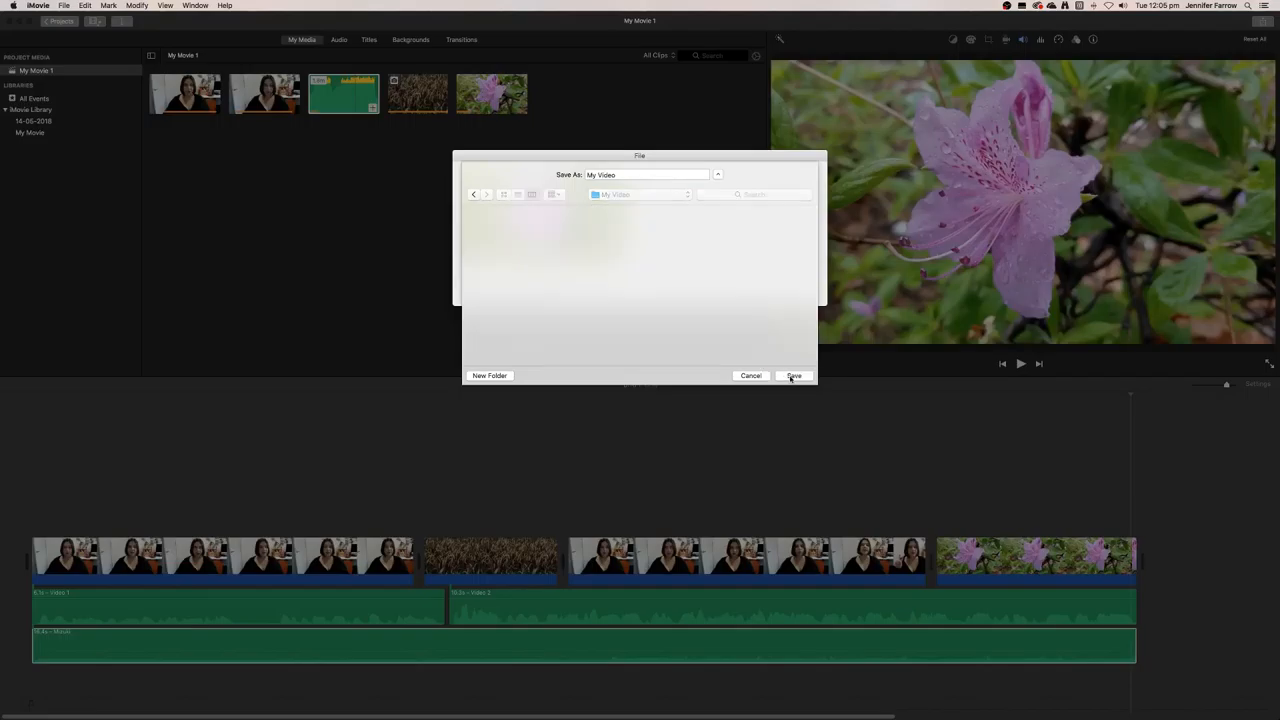
{"action": "left_click", "coordinate": [792, 376]}
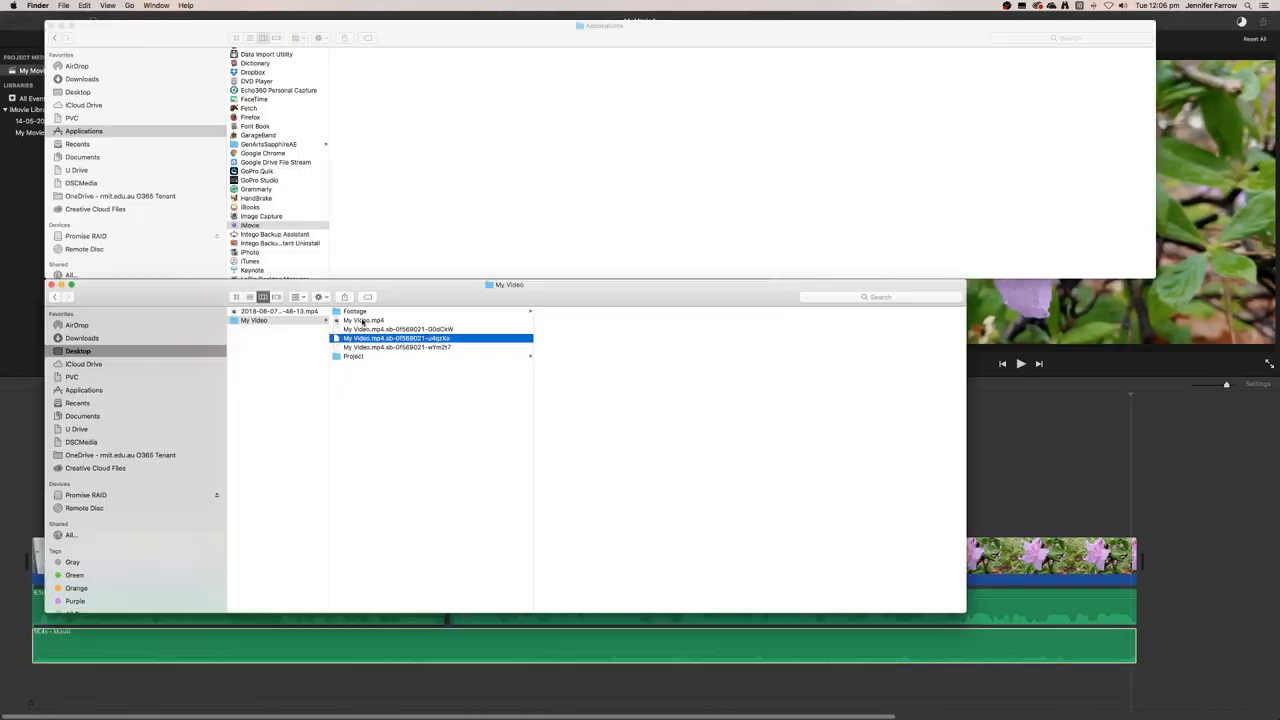
Open the exported My Video.mp4 from Finder so it plays in QuickTime Player.
{"action": "left_click", "coordinate": [380, 320]}
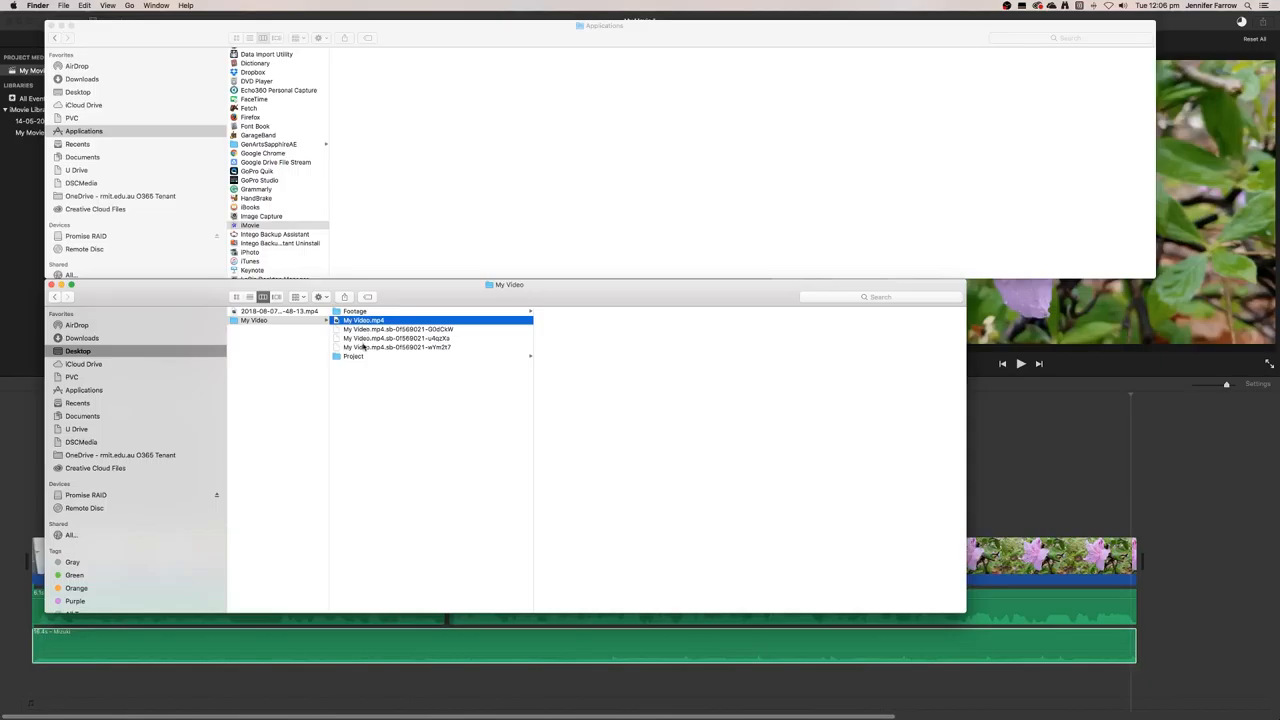
{"action": "mouse_move", "coordinate": [364, 324]}
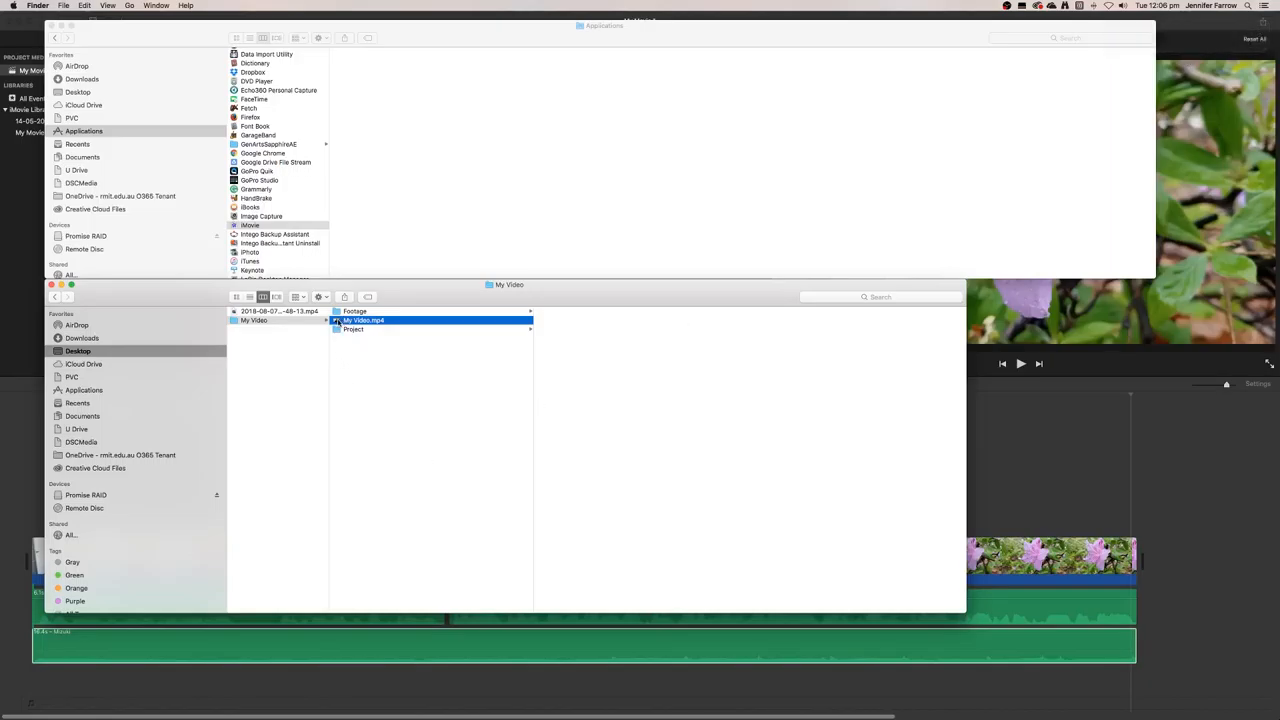
{"action": "double_click", "coordinate": [362, 320]}
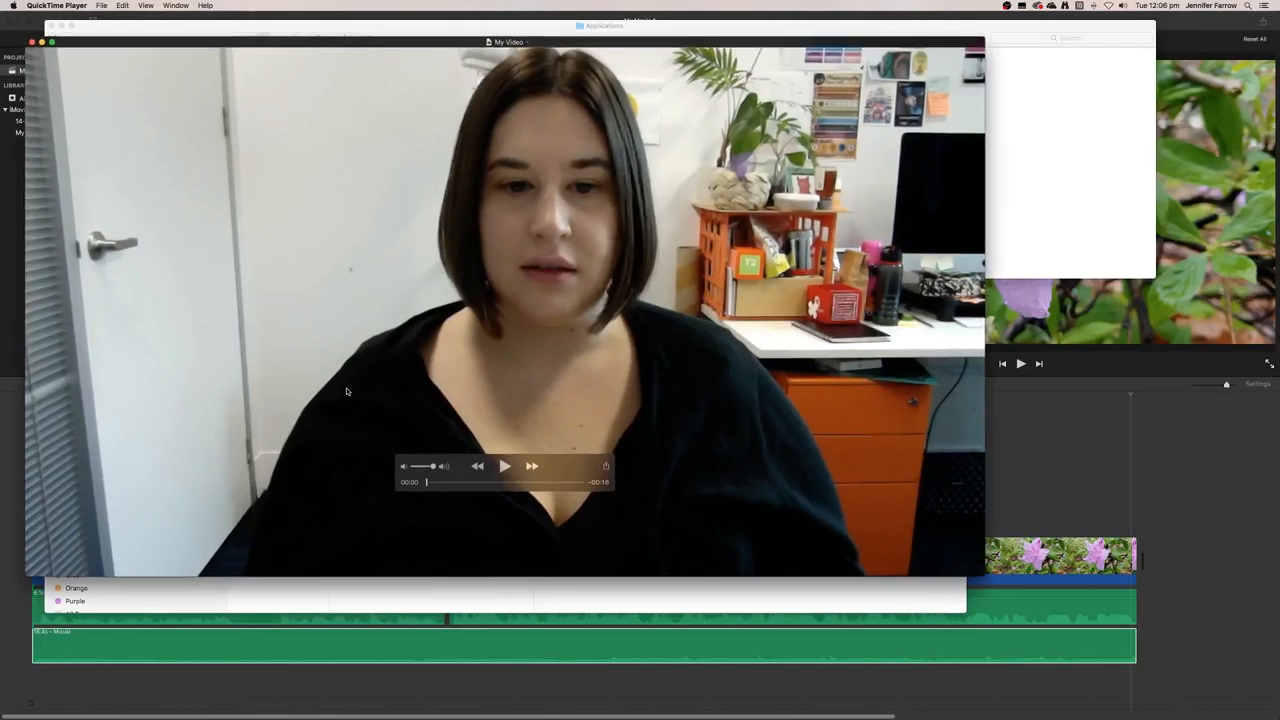